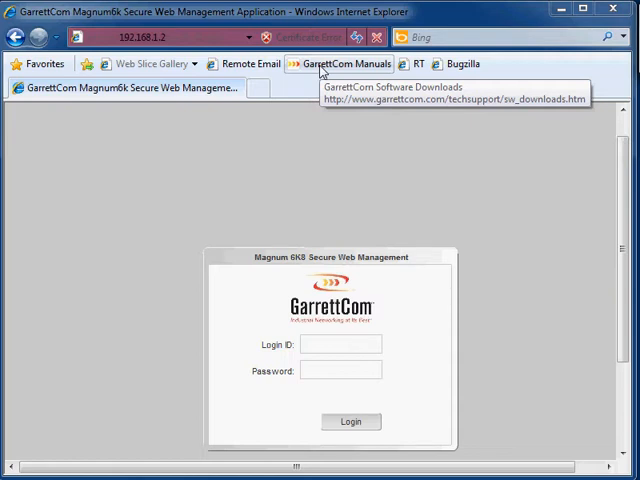
- Log in to the switch with login ID 'manager'
{"action": "left_click", "coordinate": [340, 344]}
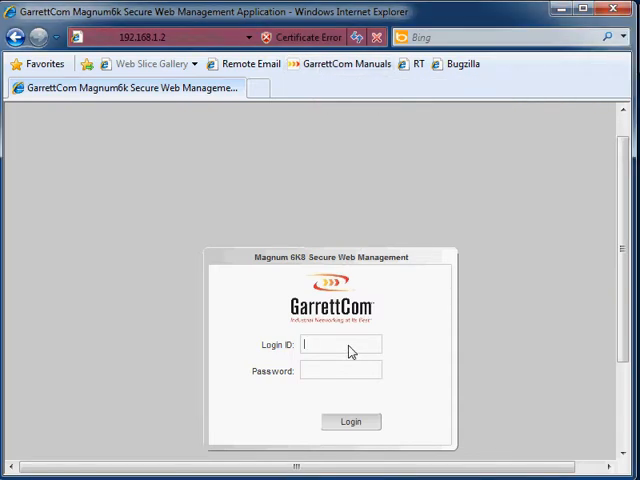
{"action": "type", "text": "manager"}
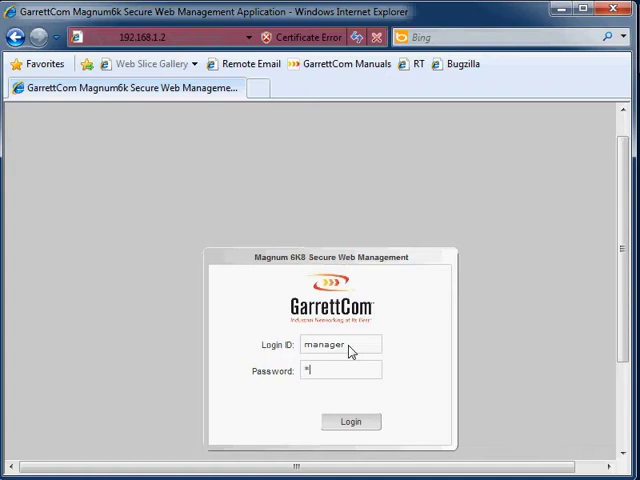
{"action": "left_click", "coordinate": [350, 421]}
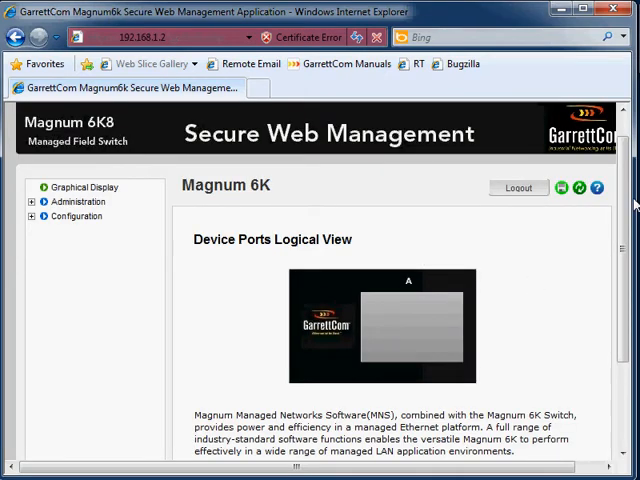
- Scroll down the device view to show boot mode, gateway and IP details
{"action": "scroll", "scroll_direction": "down", "scroll_amount": 3}
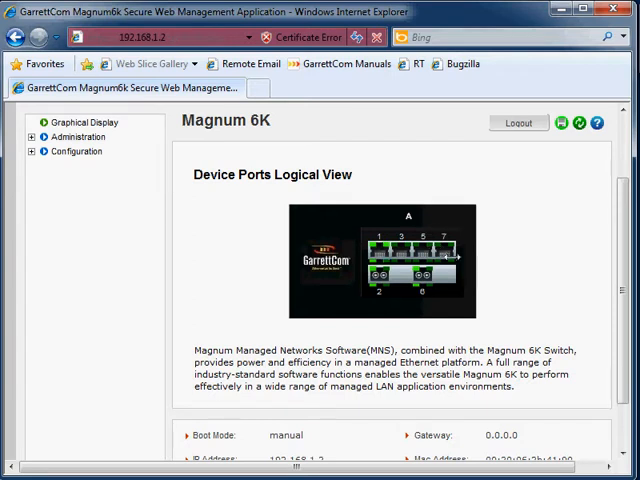
{"action": "mouse_move", "coordinate": [390, 247]}
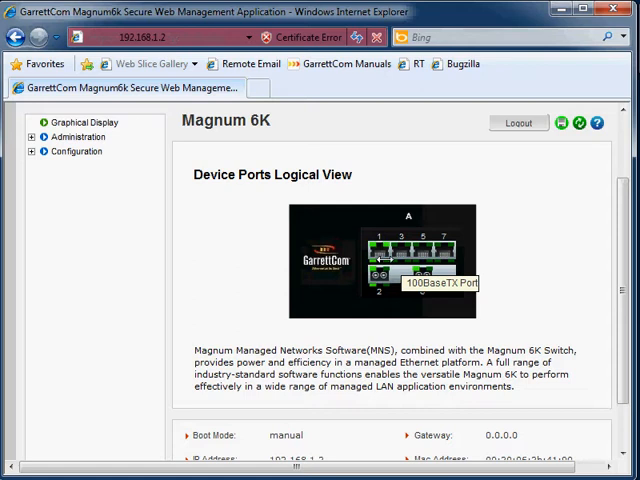
{"action": "mouse_move", "coordinate": [432, 290]}
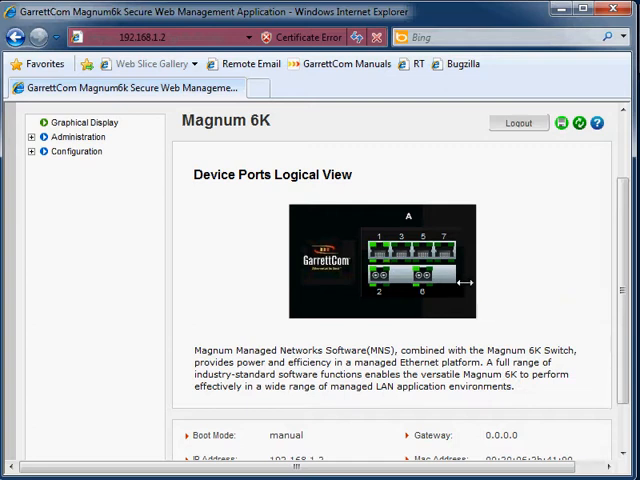
{"action": "mouse_move", "coordinate": [395, 280]}
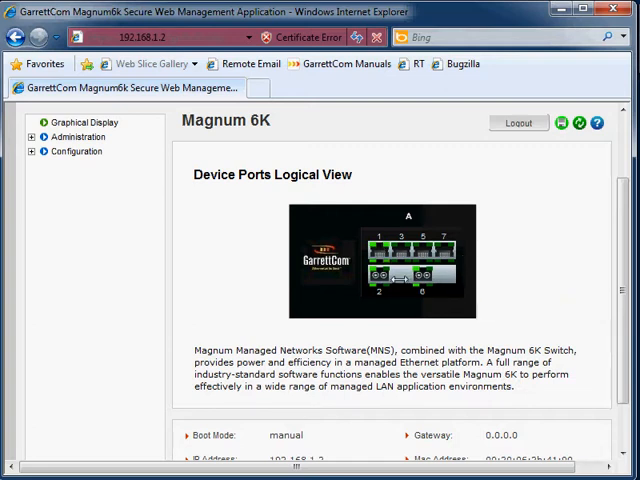
{"action": "mouse_move", "coordinate": [415, 278]}
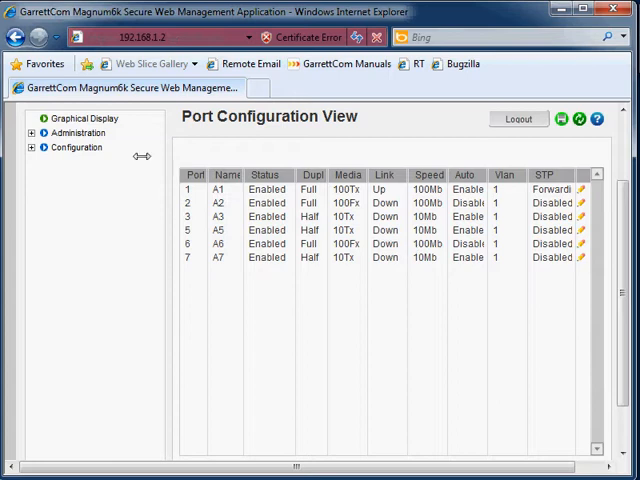
{"action": "left_click", "coordinate": [88, 118]}
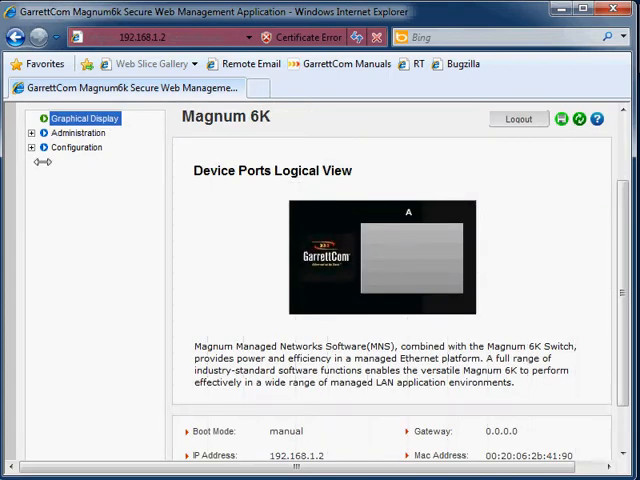
{"action": "left_click", "coordinate": [33, 147]}
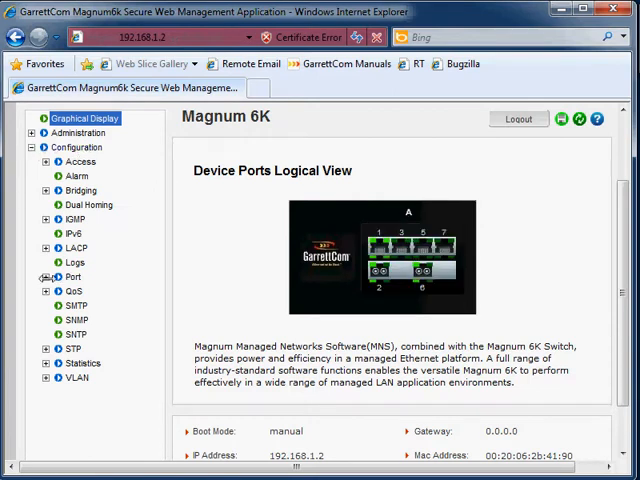
{"action": "left_click", "coordinate": [46, 277]}
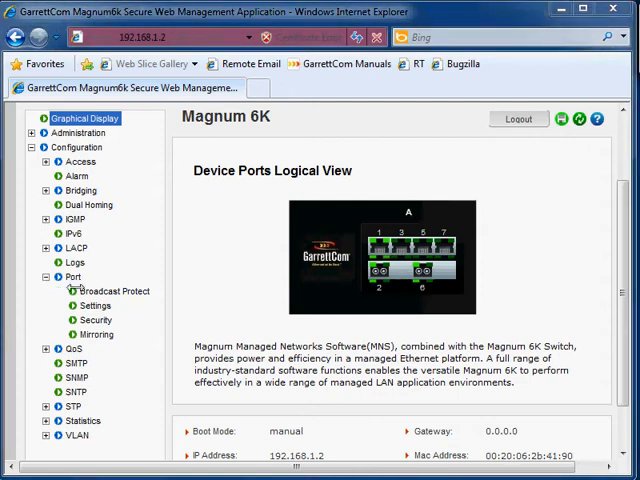
{"action": "left_click", "coordinate": [95, 305]}
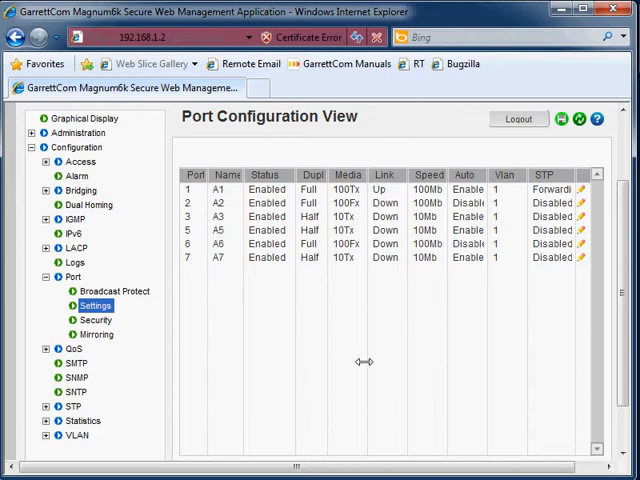
{"action": "left_click", "coordinate": [33, 147]}
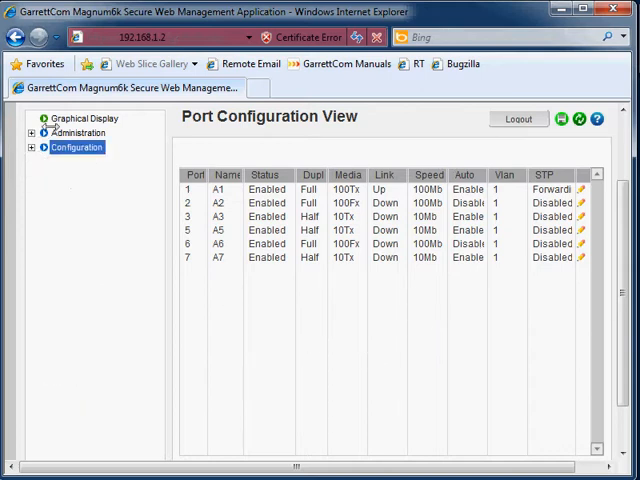
{"action": "left_click", "coordinate": [85, 118]}
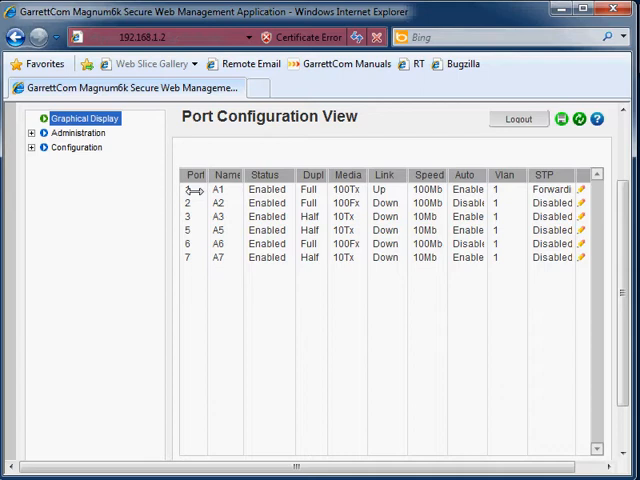
{"action": "mouse_move", "coordinate": [360, 190]}
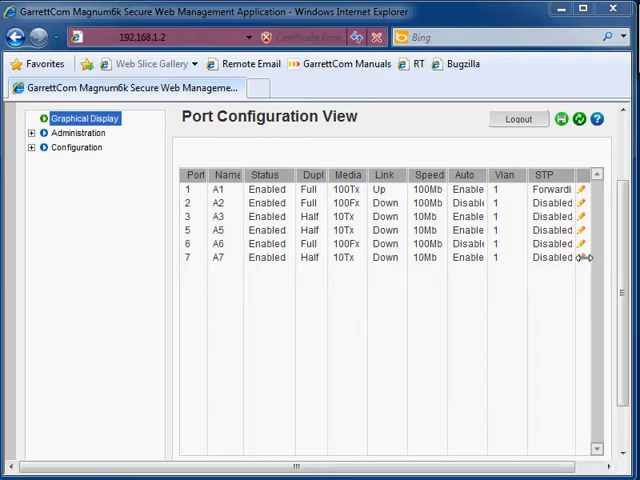
- Open port A7's edit form and type a draft name 'Link_To' then 'Switch_T2'
{"action": "left_click", "coordinate": [582, 257]}
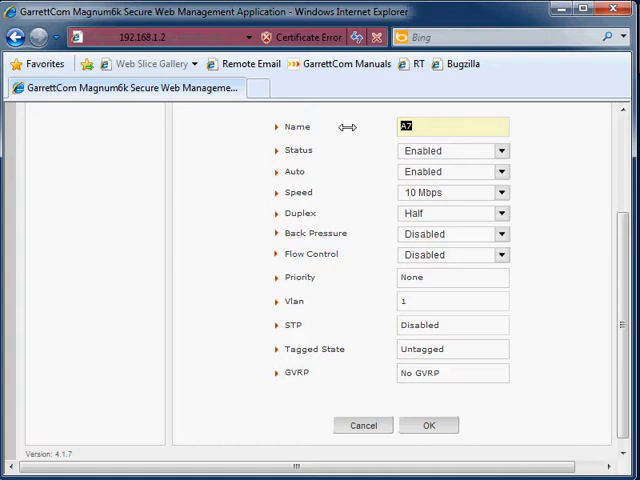
{"action": "type", "text": "Link"}
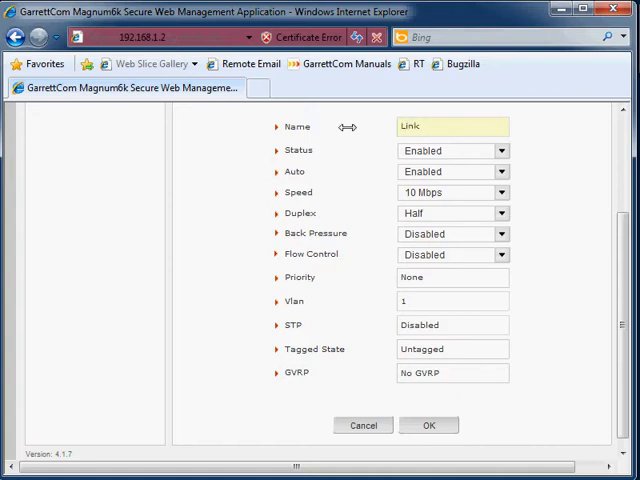
{"action": "type", "text": "_To"}
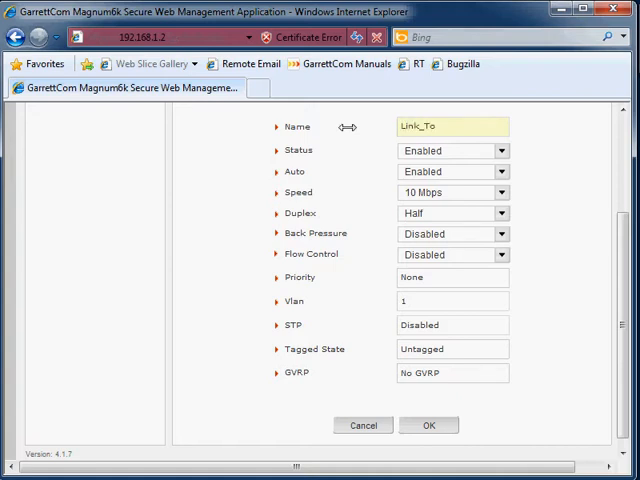
{"action": "left_click", "coordinate": [451, 126]}
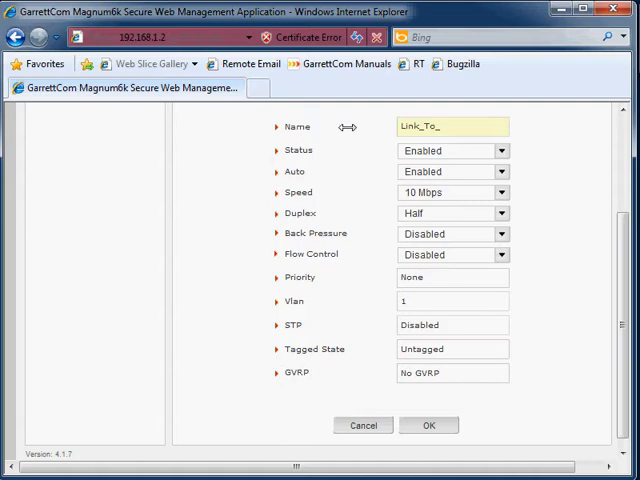
{"action": "type", "text": "Switch"}
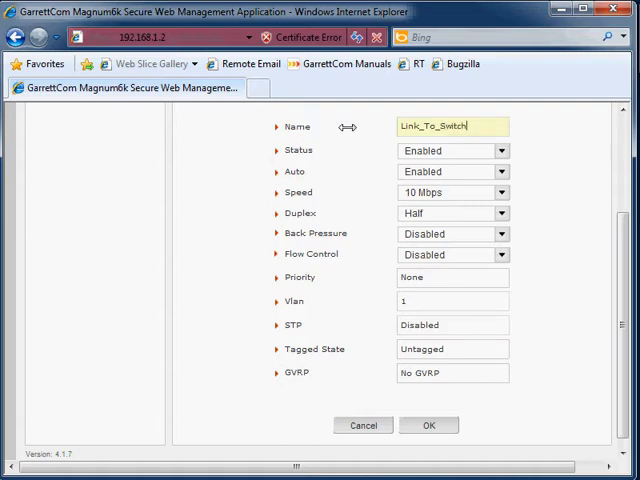
{"action": "type", "text": "_T"}
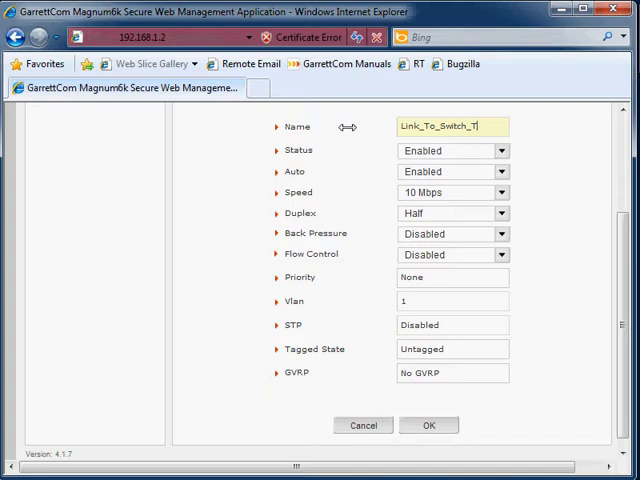
{"action": "type", "text": "2"}
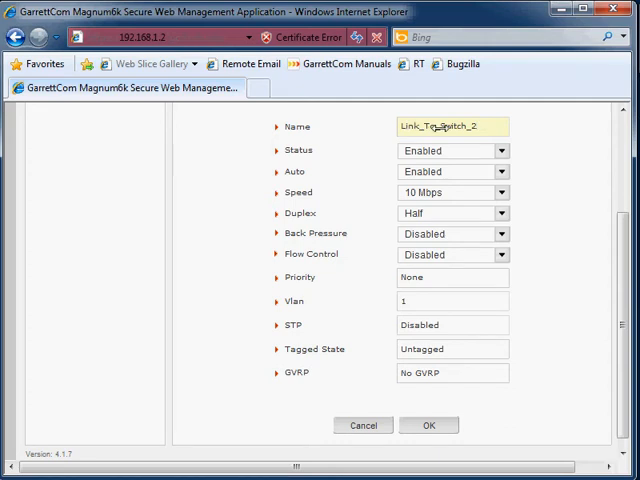
- Replace the whole port name with 'Link_To_Switch_2' and delete its last character
{"action": "triple_click", "coordinate": [452, 126]}
{"action": "type", "text": "^%$£"}
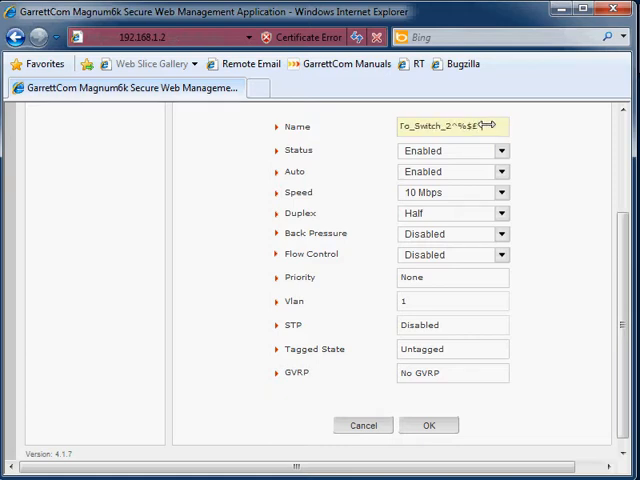
{"action": "type", "text": "Link_To_Switch_2"}
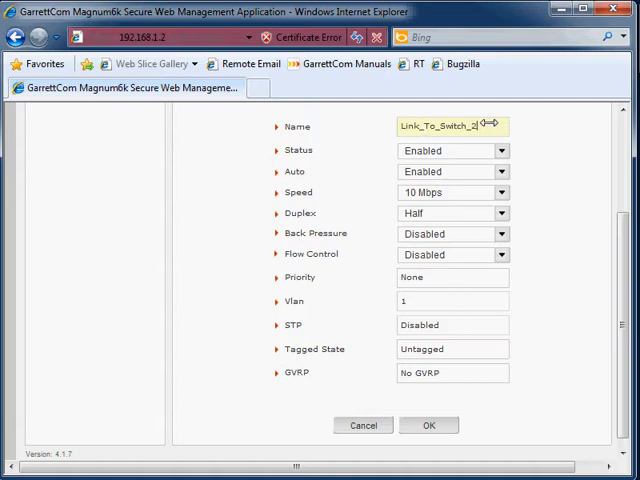
{"action": "key", "text": "BackSpace"}
{"action": "type", "text": "Link \"£$%"}
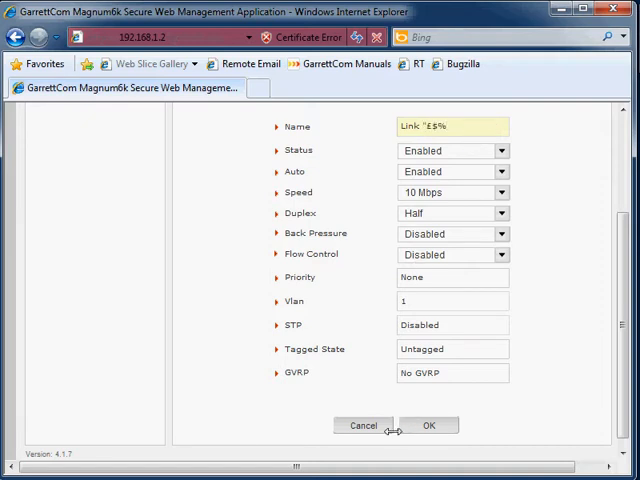
- Submit the special-character port name and dismiss the 15-character limit error
{"action": "left_click", "coordinate": [429, 425]}
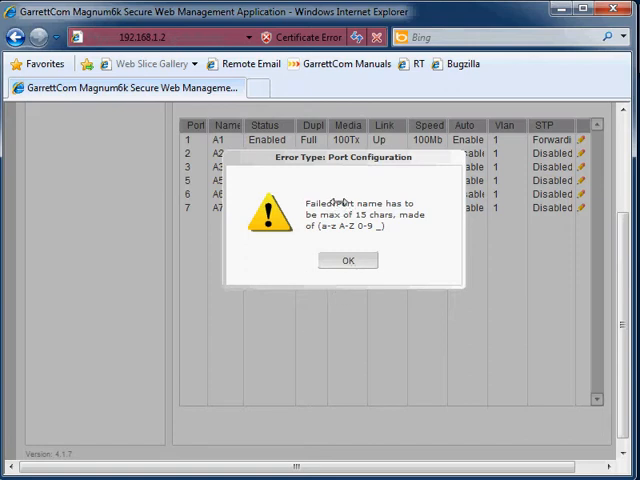
{"action": "mouse_move", "coordinate": [348, 261]}
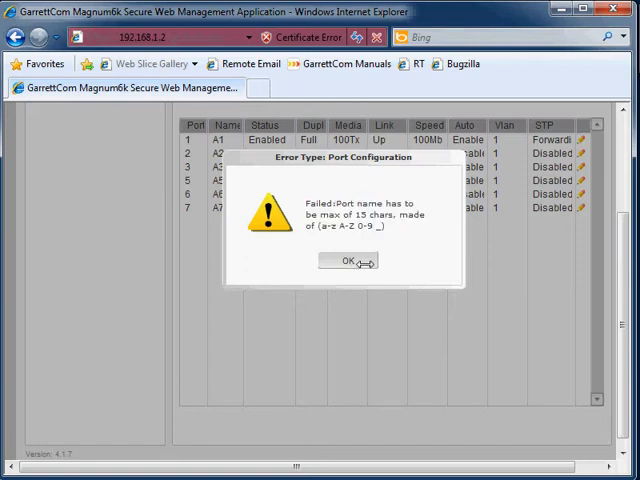
{"action": "left_click", "coordinate": [348, 261]}
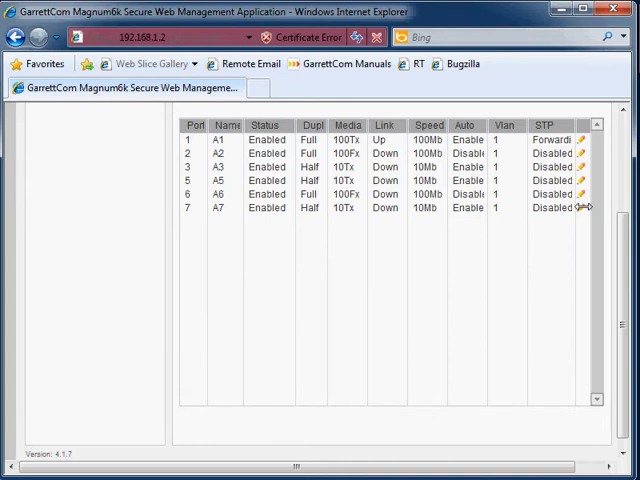
- Edit port A7, entering the name Link_To_Switch_One and leaving status Enabled
{"action": "left_click", "coordinate": [580, 207]}
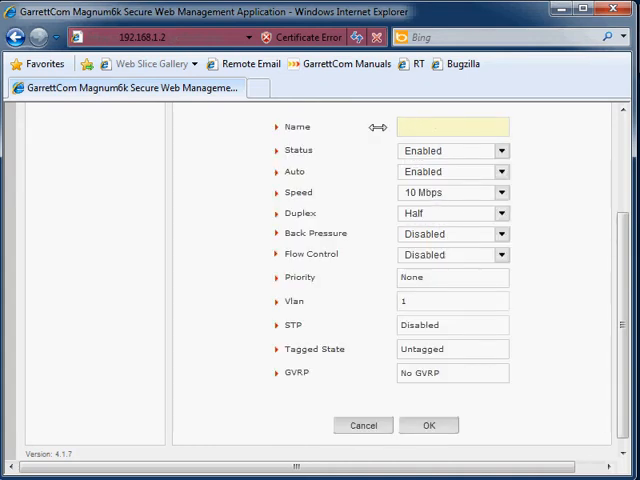
{"action": "left_click", "coordinate": [452, 126]}
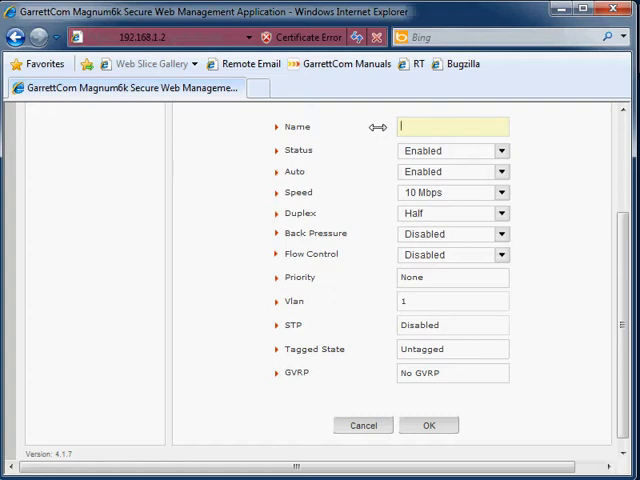
{"action": "type", "text": "Li"}
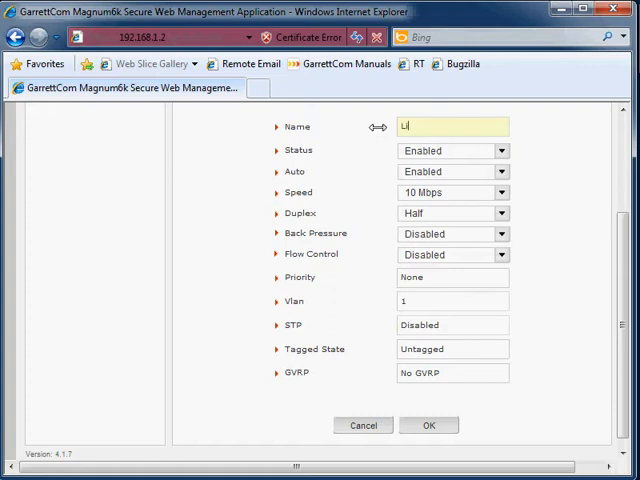
{"action": "type", "text": "nk_To_Switch_1"}
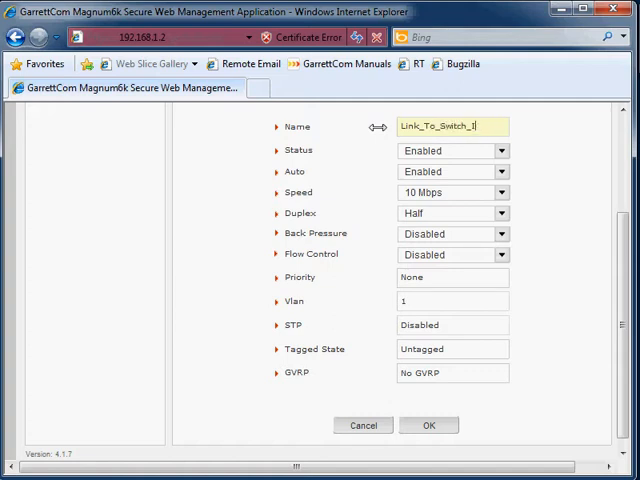
{"action": "type", "text": "ON"}
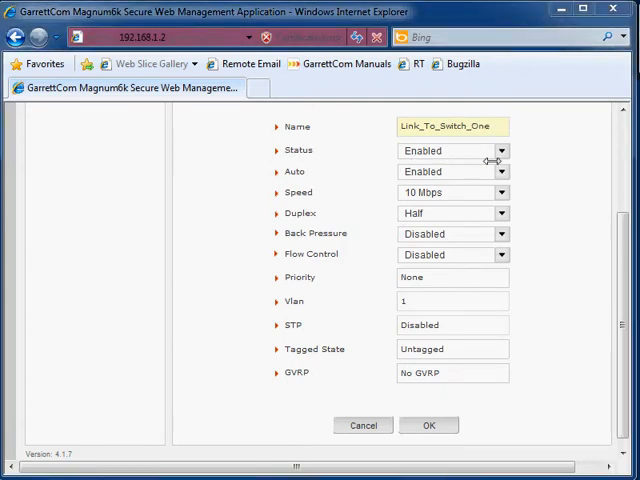
{"action": "left_click", "coordinate": [500, 150]}
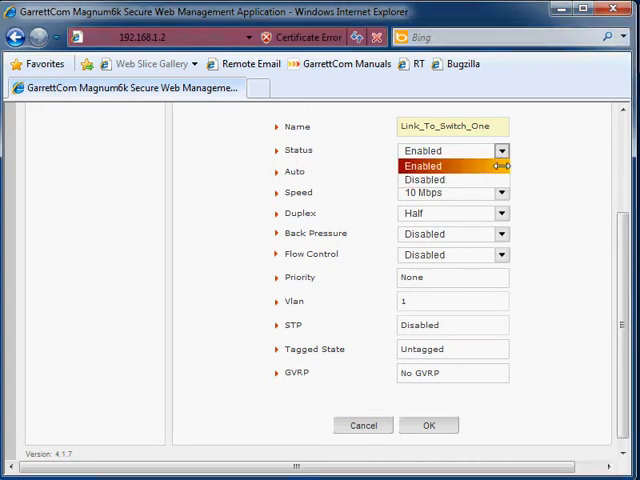
{"action": "mouse_move", "coordinate": [450, 179]}
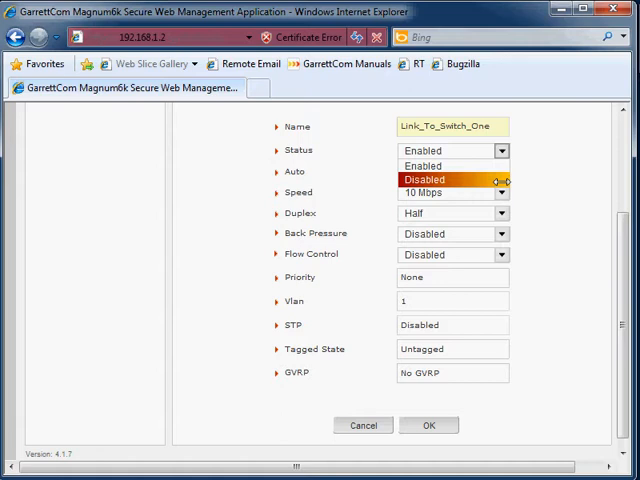
{"action": "left_click", "coordinate": [422, 165]}
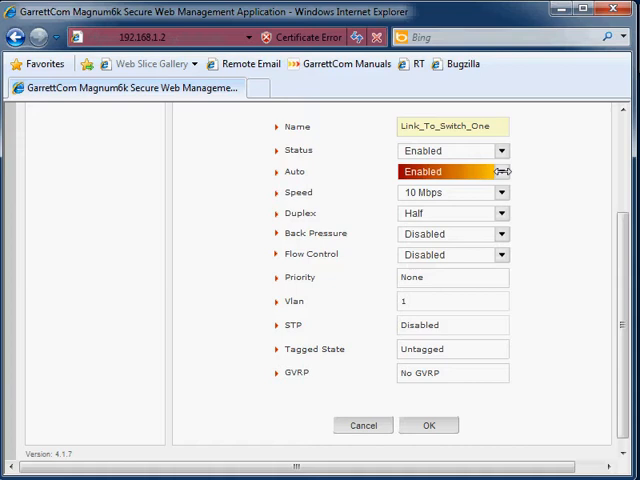
{"action": "mouse_move", "coordinate": [508, 186]}
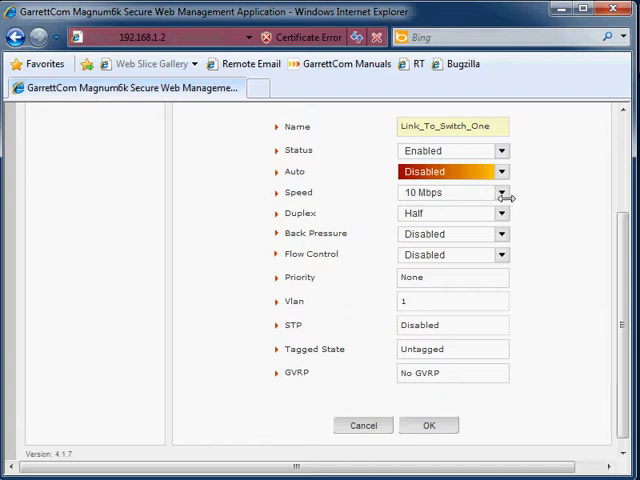
{"action": "left_click", "coordinate": [500, 171]}
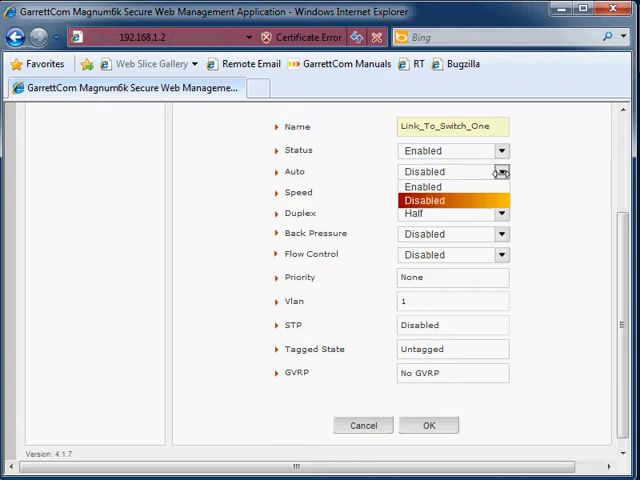
{"action": "left_click", "coordinate": [422, 186]}
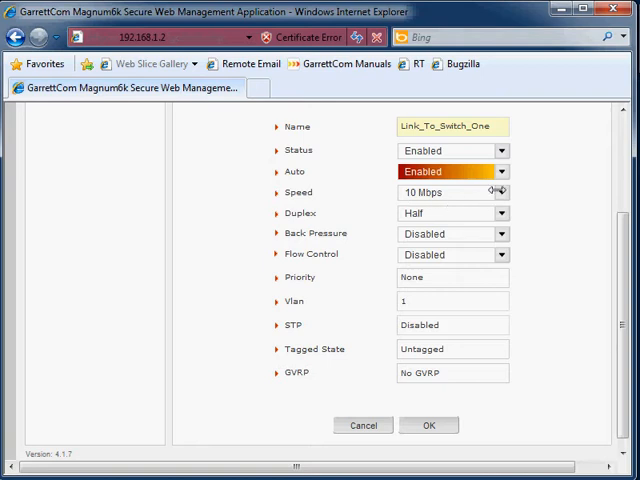
{"action": "left_click", "coordinate": [501, 192]}
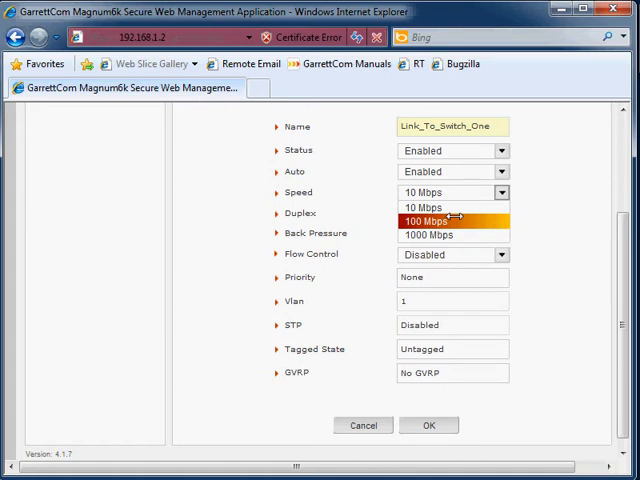
- Change the port speed to 100 Mbps, leaving duplex at Half
{"action": "left_click", "coordinate": [429, 235]}
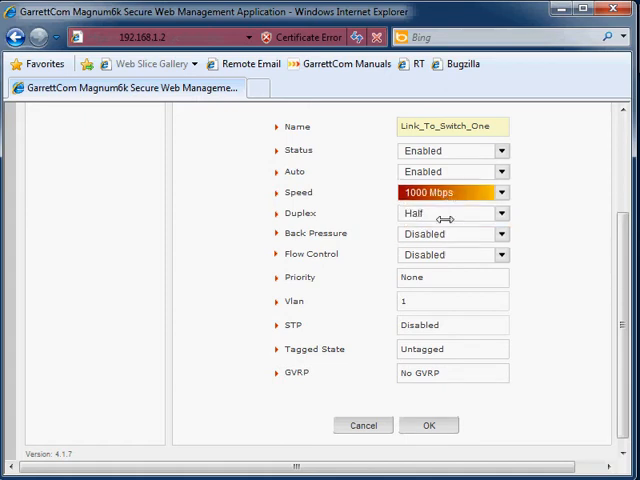
{"action": "left_click", "coordinate": [501, 192]}
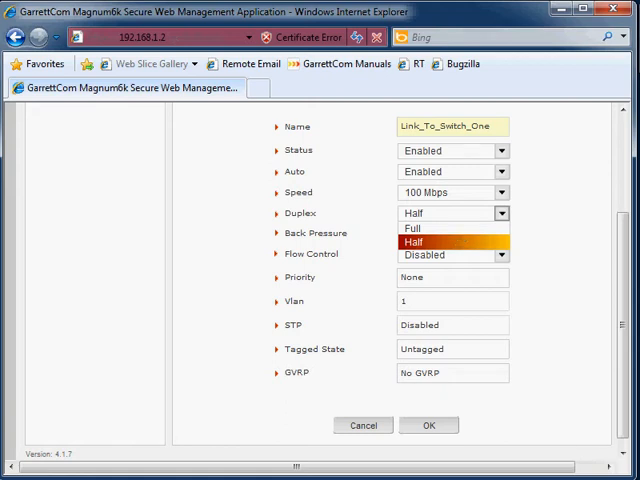
{"action": "left_click", "coordinate": [413, 242]}
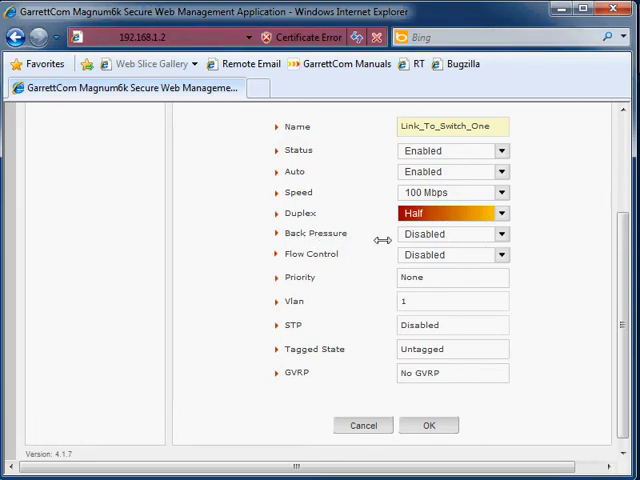
{"action": "mouse_move", "coordinate": [478, 280]}
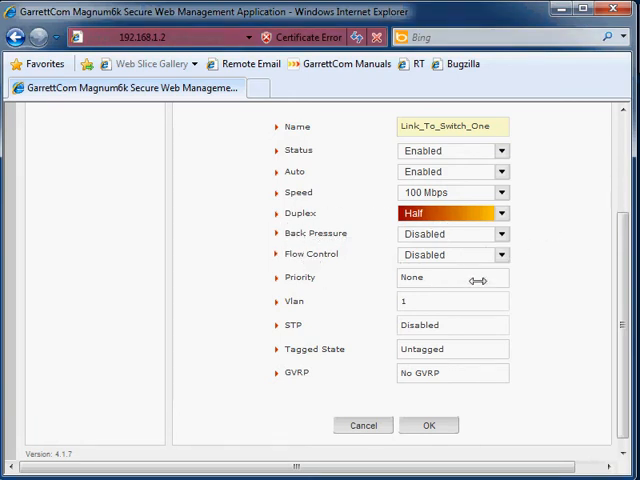
{"action": "mouse_move", "coordinate": [479, 228]}
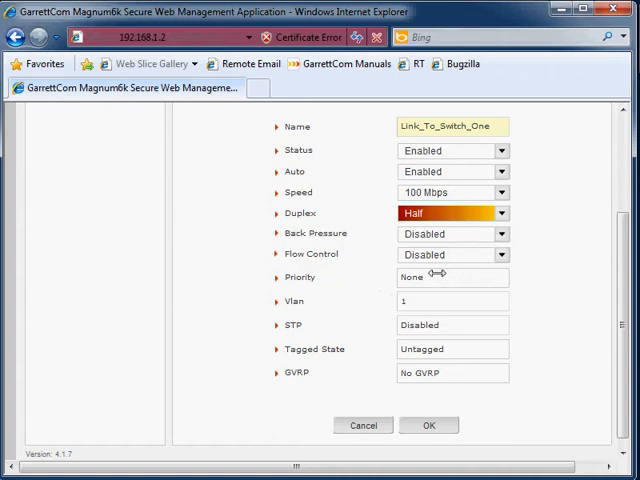
{"action": "mouse_move", "coordinate": [410, 300]}
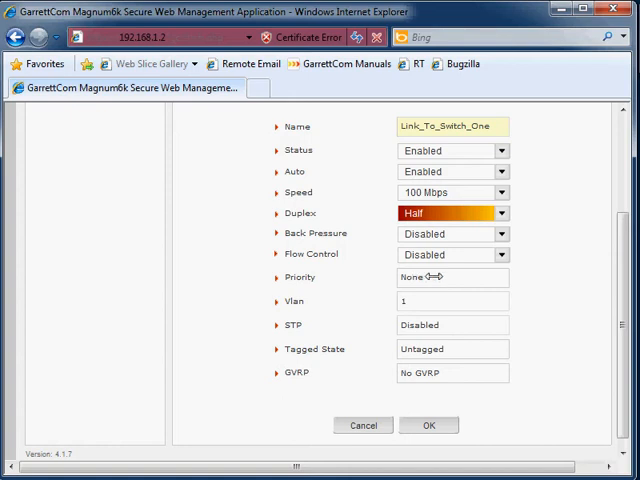
{"action": "mouse_move", "coordinate": [458, 351]}
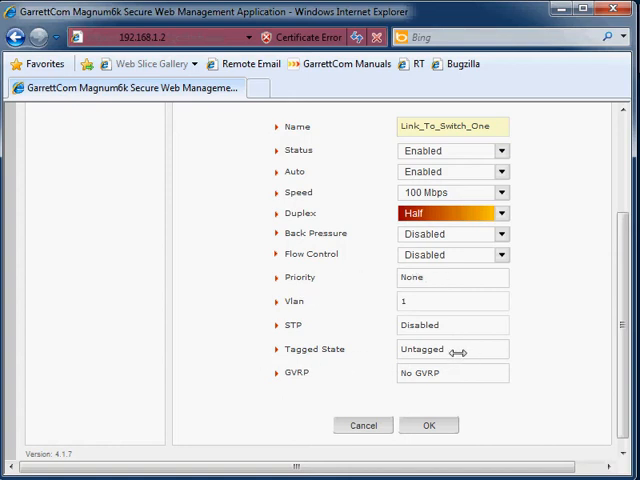
{"action": "mouse_move", "coordinate": [322, 331]}
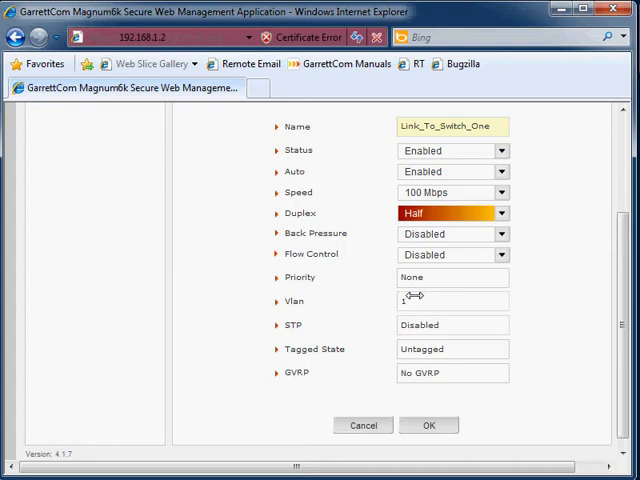
{"action": "mouse_move", "coordinate": [416, 301]}
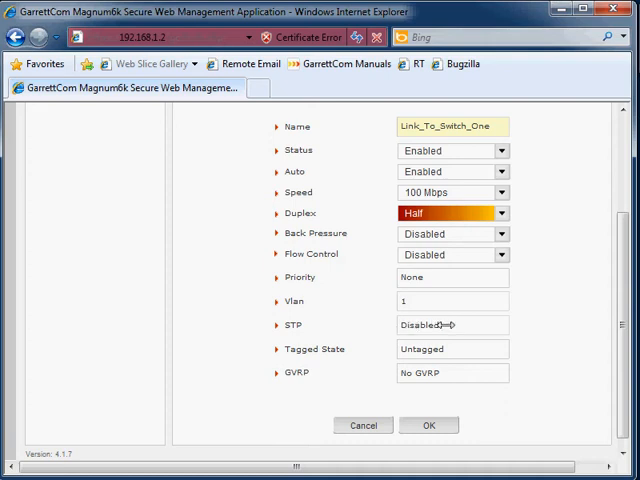
{"action": "mouse_move", "coordinate": [266, 308]}
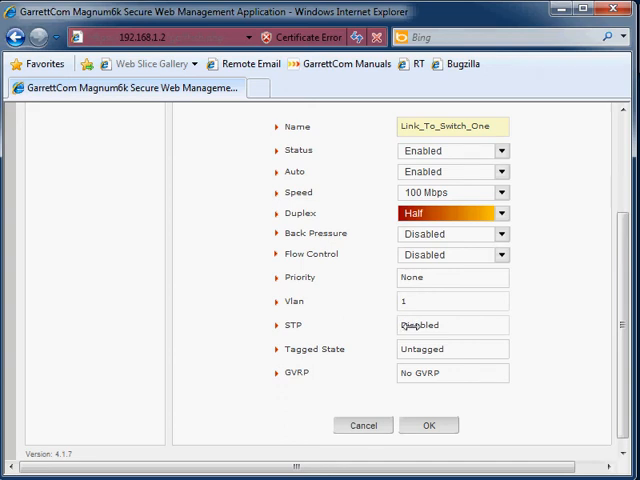
{"action": "mouse_move", "coordinate": [530, 390]}
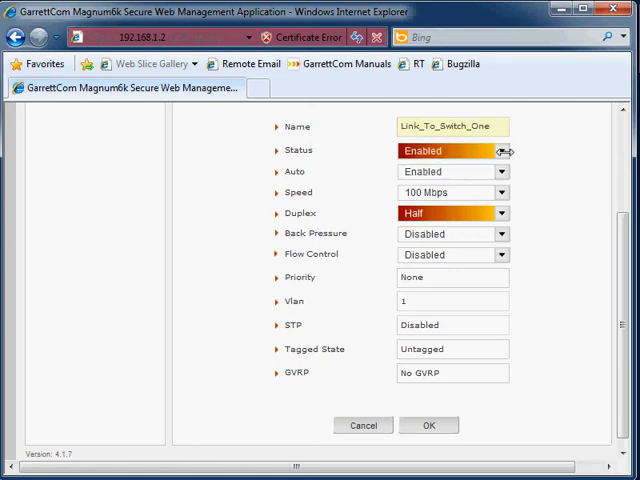
- Review the status and duplex dropdowns, keeping duplex at Half
{"action": "left_click", "coordinate": [499, 171]}
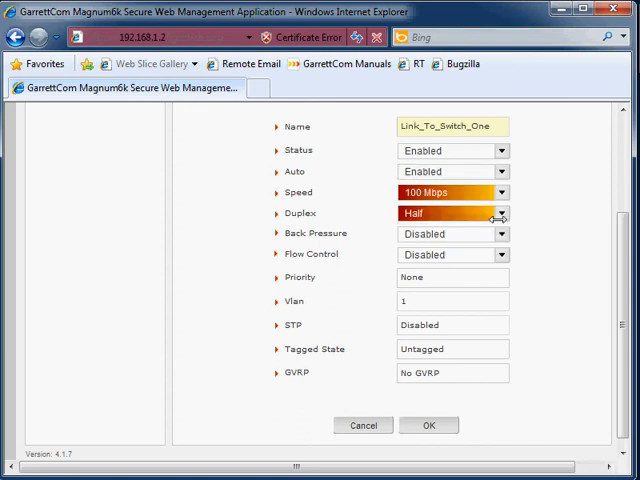
{"action": "left_click", "coordinate": [499, 213]}
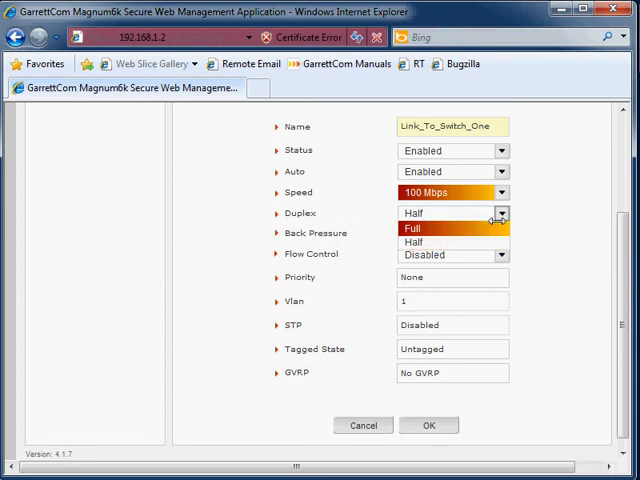
{"action": "left_click", "coordinate": [413, 241]}
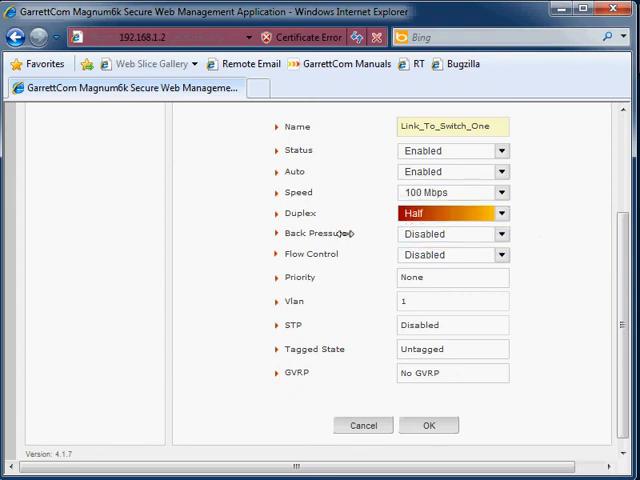
{"action": "mouse_move", "coordinate": [398, 266]}
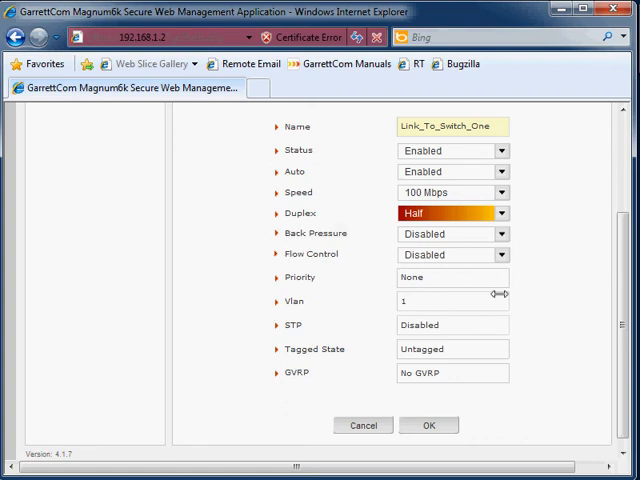
{"action": "mouse_move", "coordinate": [450, 352]}
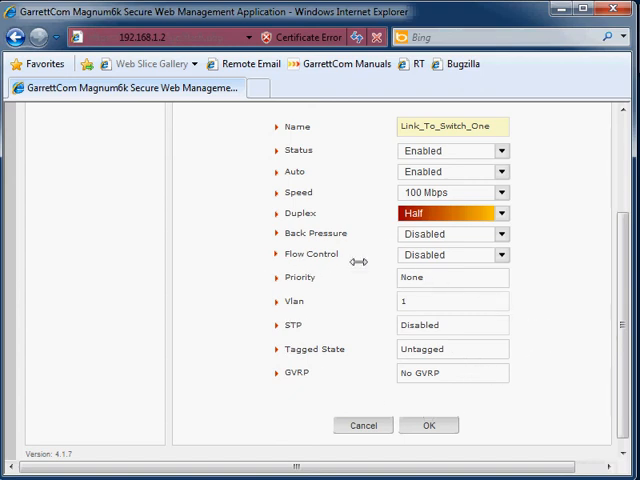
{"action": "mouse_move", "coordinate": [415, 268]}
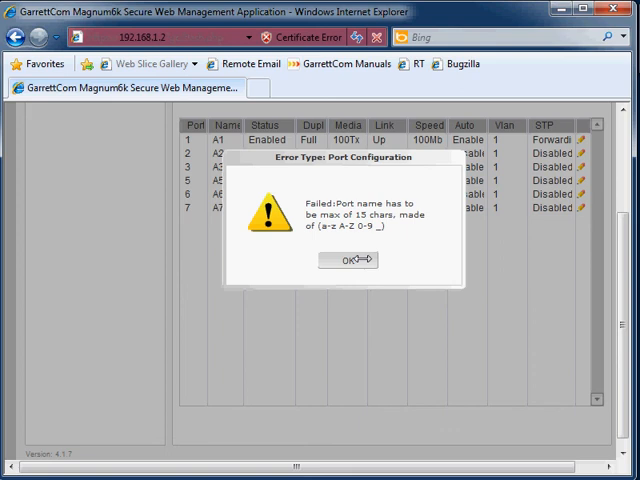
- Dismiss the name-length error and rename port A7 to Link7
{"action": "left_click", "coordinate": [349, 259]}
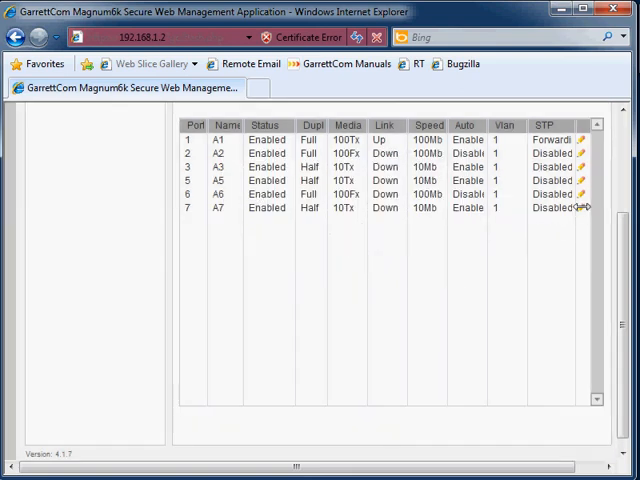
{"action": "left_click", "coordinate": [580, 207]}
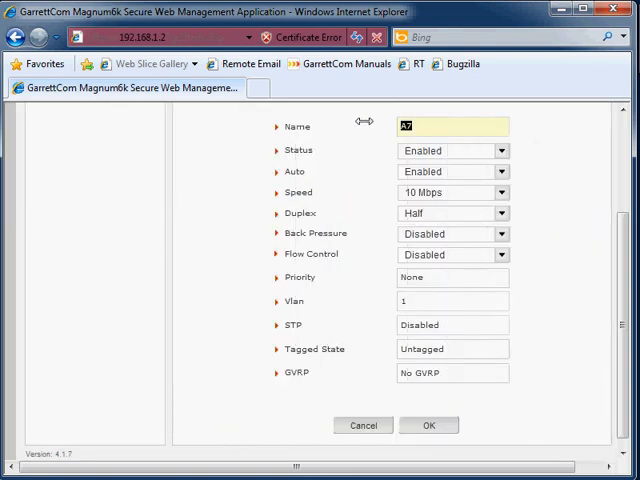
{"action": "type", "text": "Li"}
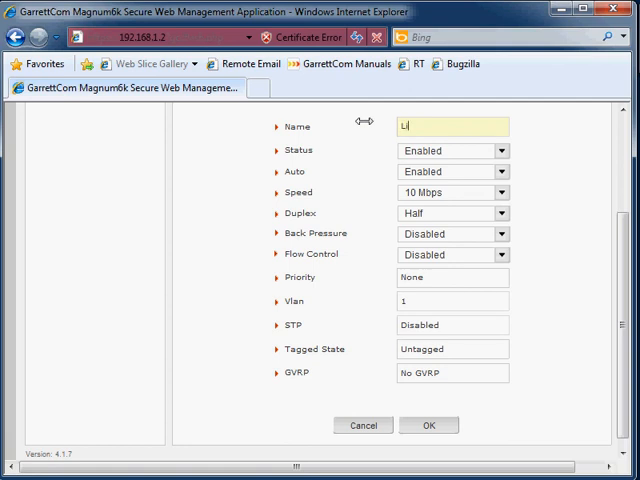
{"action": "type", "text": "nk"}
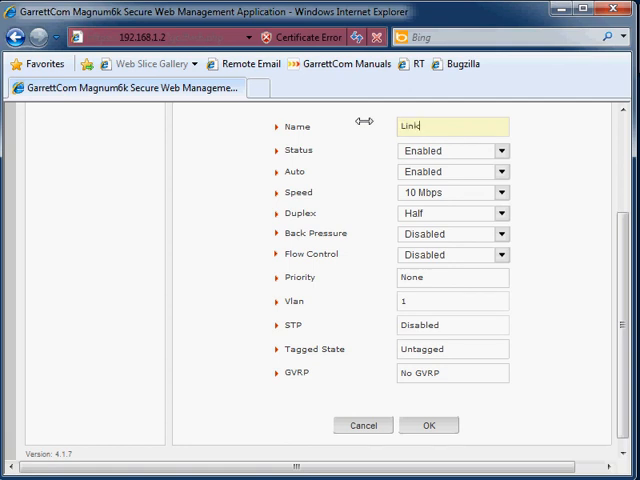
{"action": "type", "text": "7"}
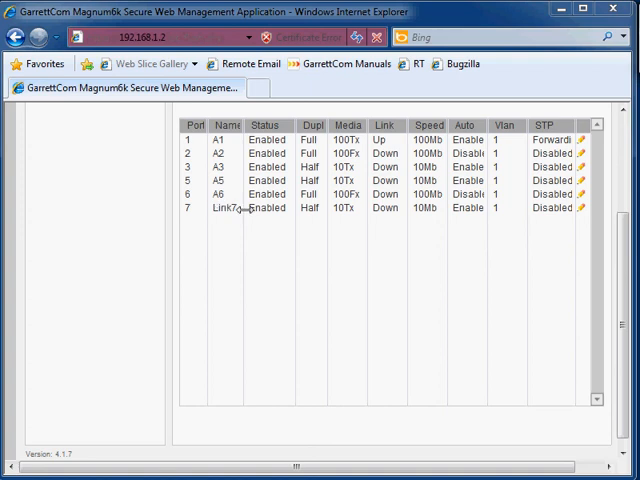
{"action": "mouse_move", "coordinate": [410, 180]}
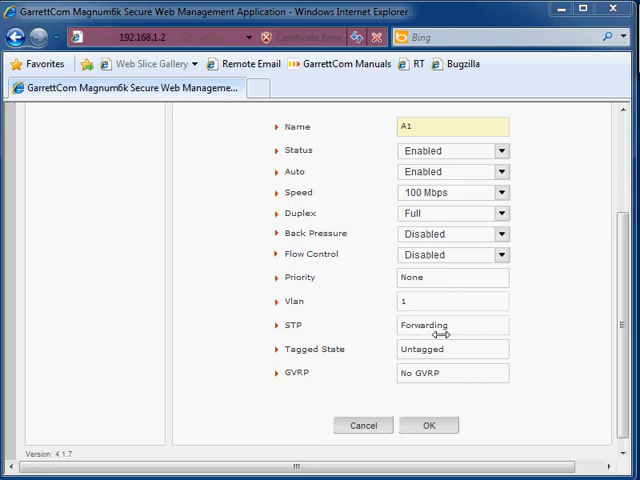
{"action": "mouse_move", "coordinate": [378, 93]}
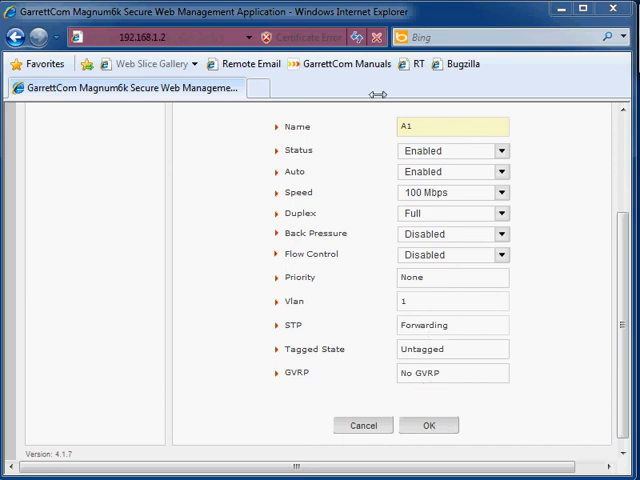